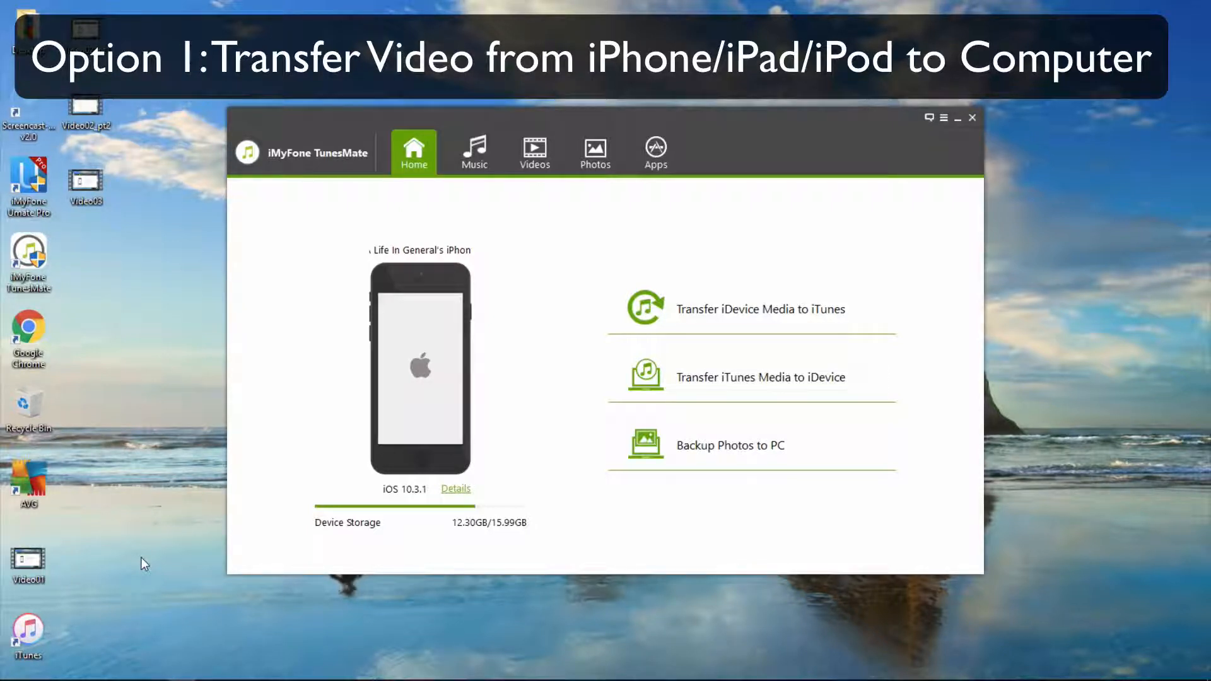
mouse_move(147, 565)
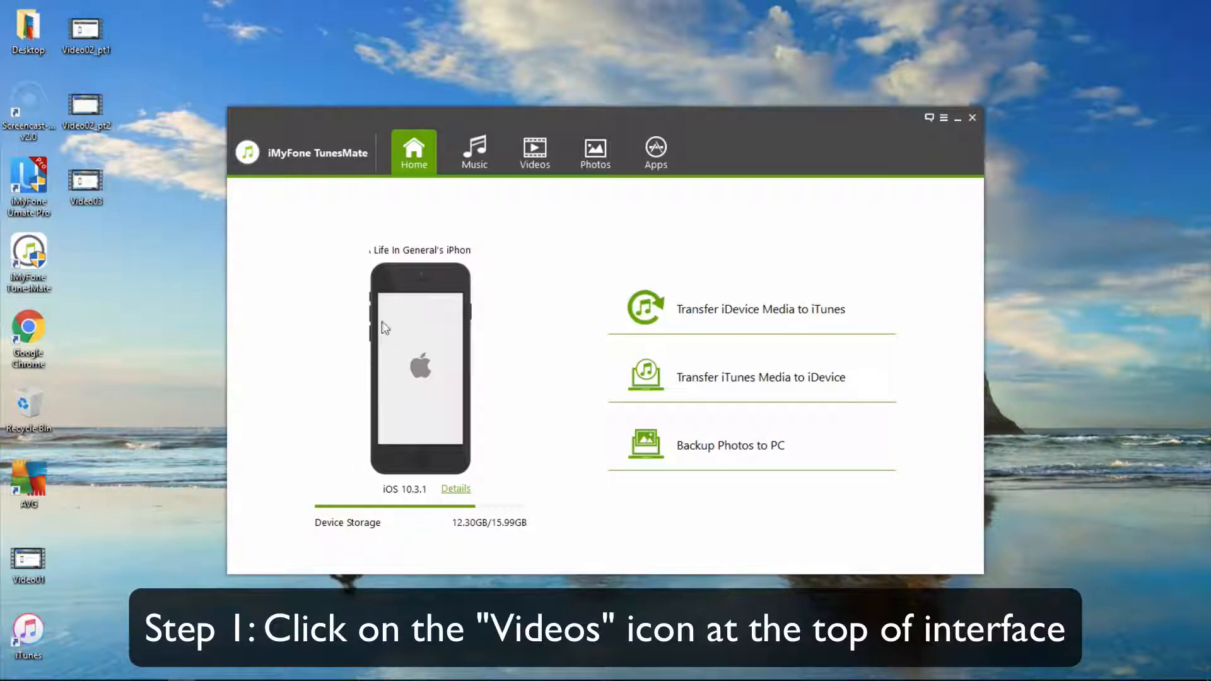
Step: Show the iPhone's fourteen Music Videos and check Redemption for transfer
click(535, 149)
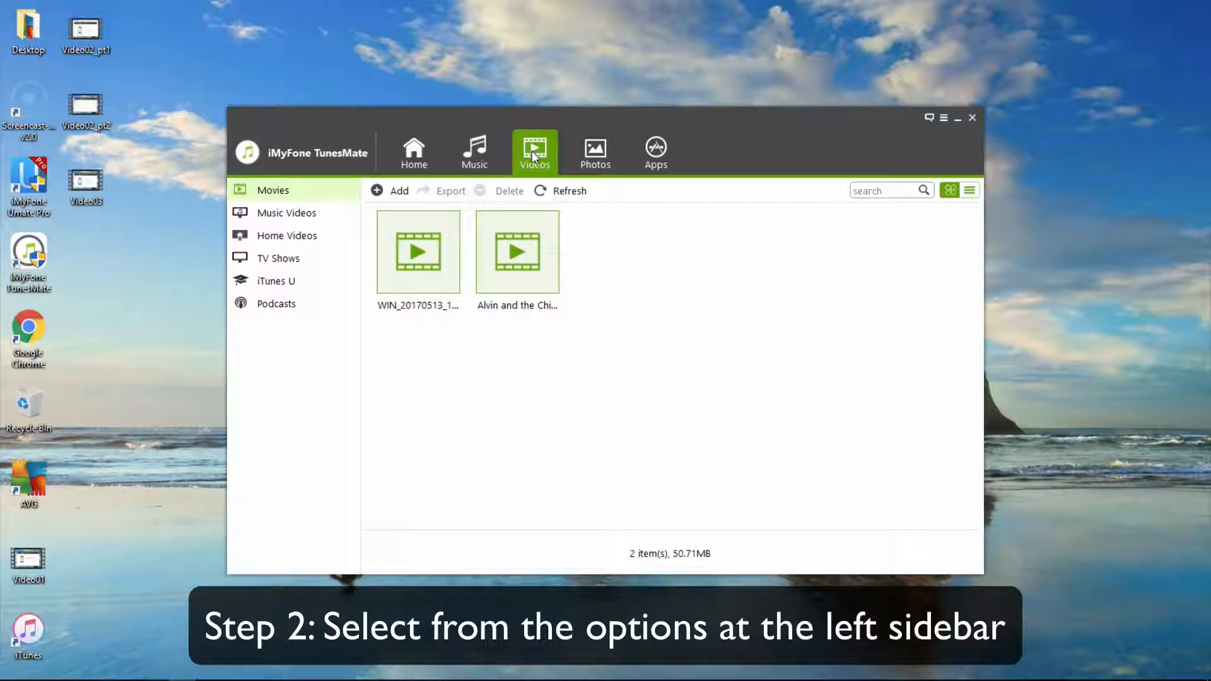
click(287, 214)
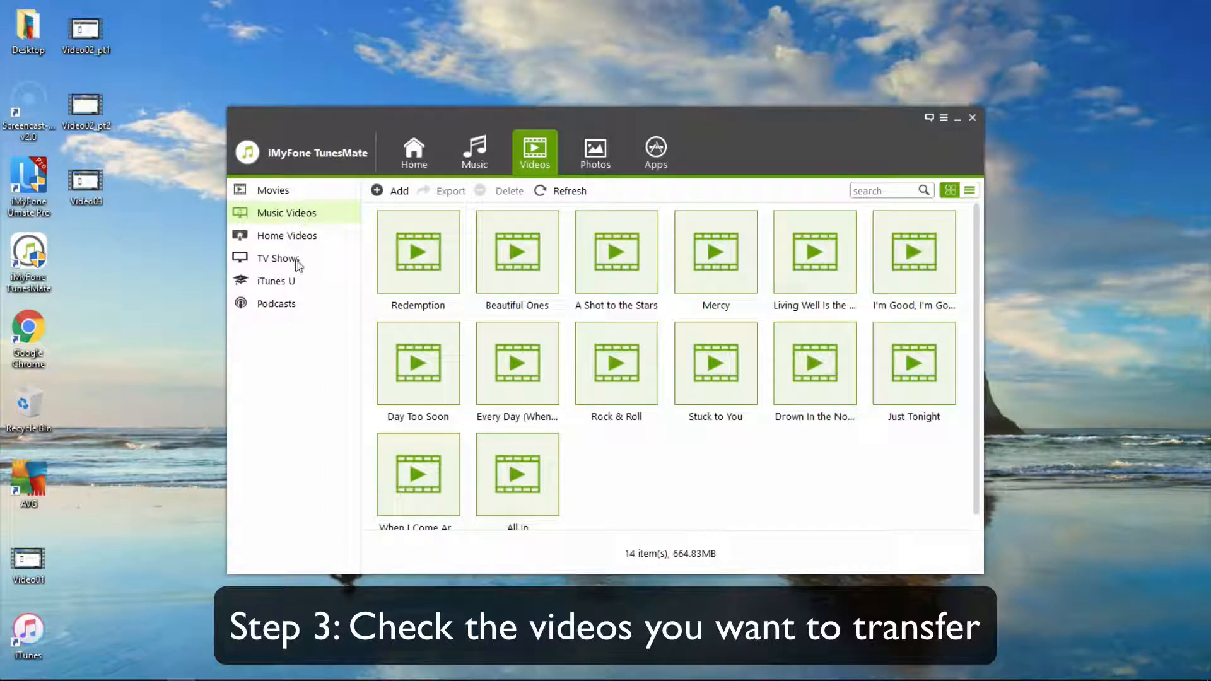
click(386, 226)
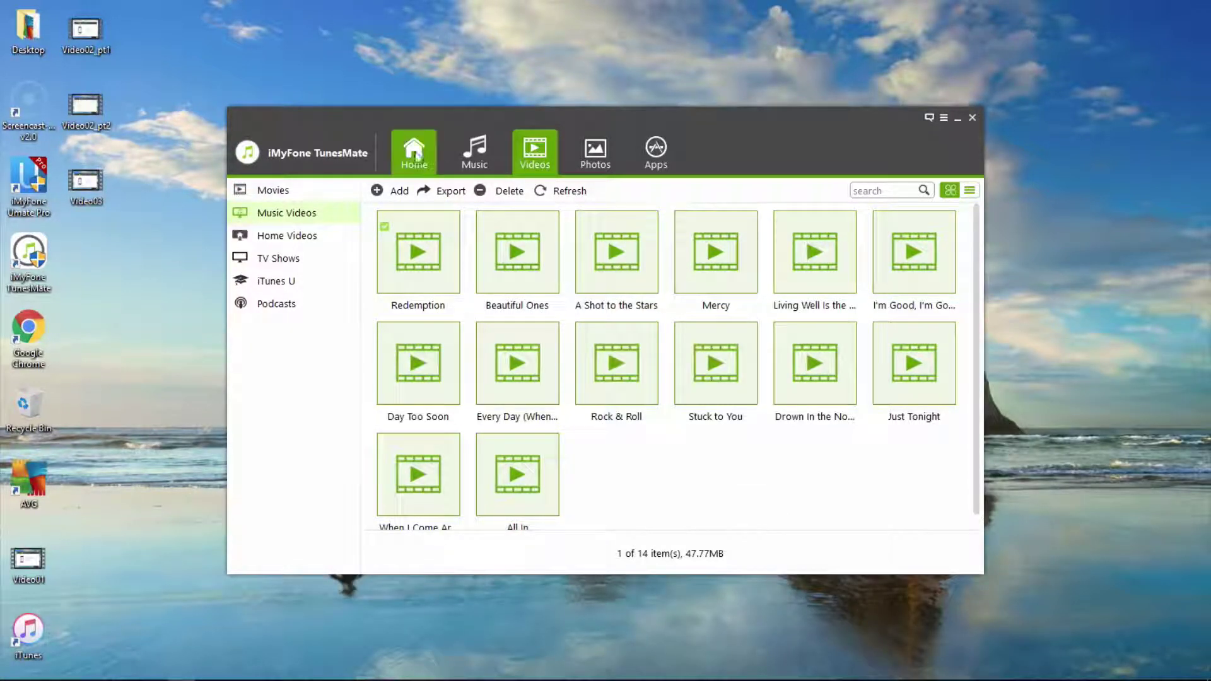
Step: Return to the device overview, then show the iPhone's seven Home Videos
click(414, 151)
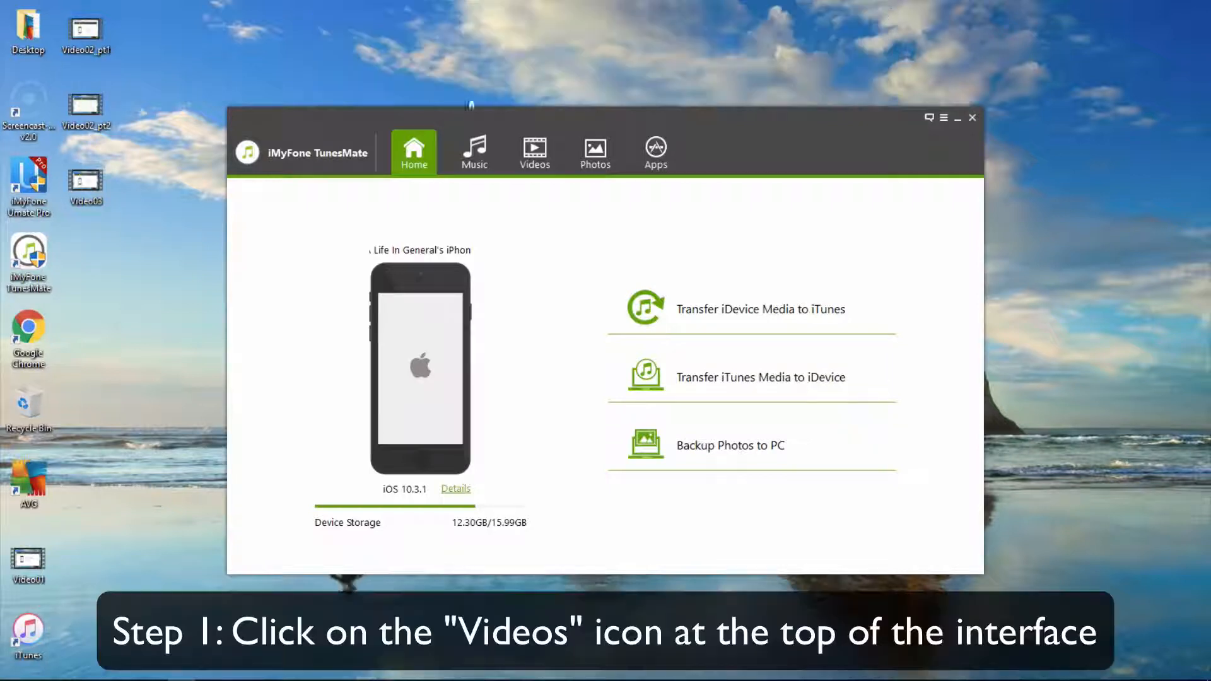
click(535, 149)
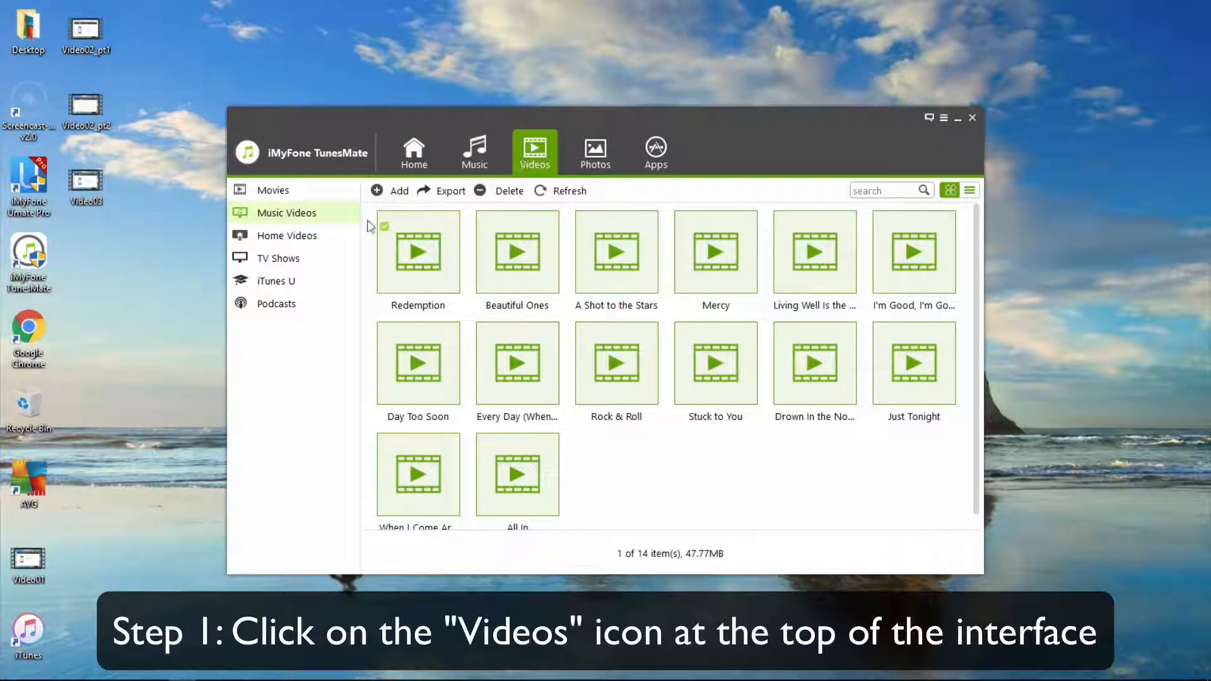
click(288, 235)
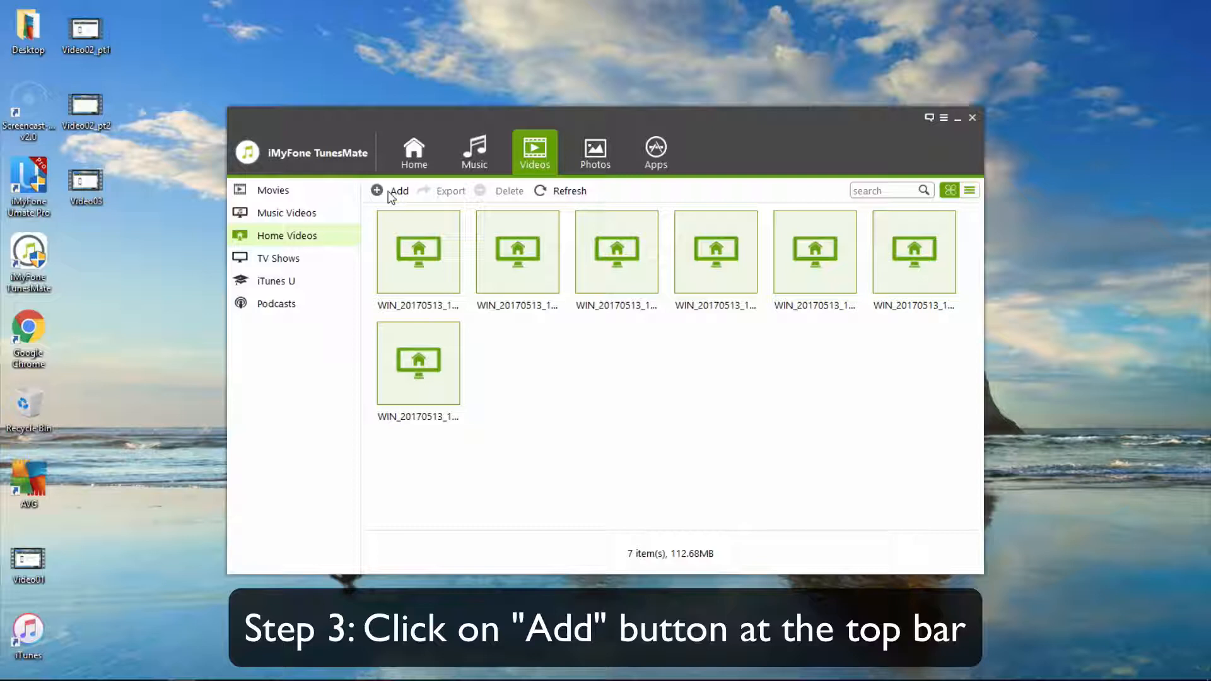
Step: Add the WIN_20170513 video from the PC's Videos folder to the iPhone's Home Videos
click(391, 192)
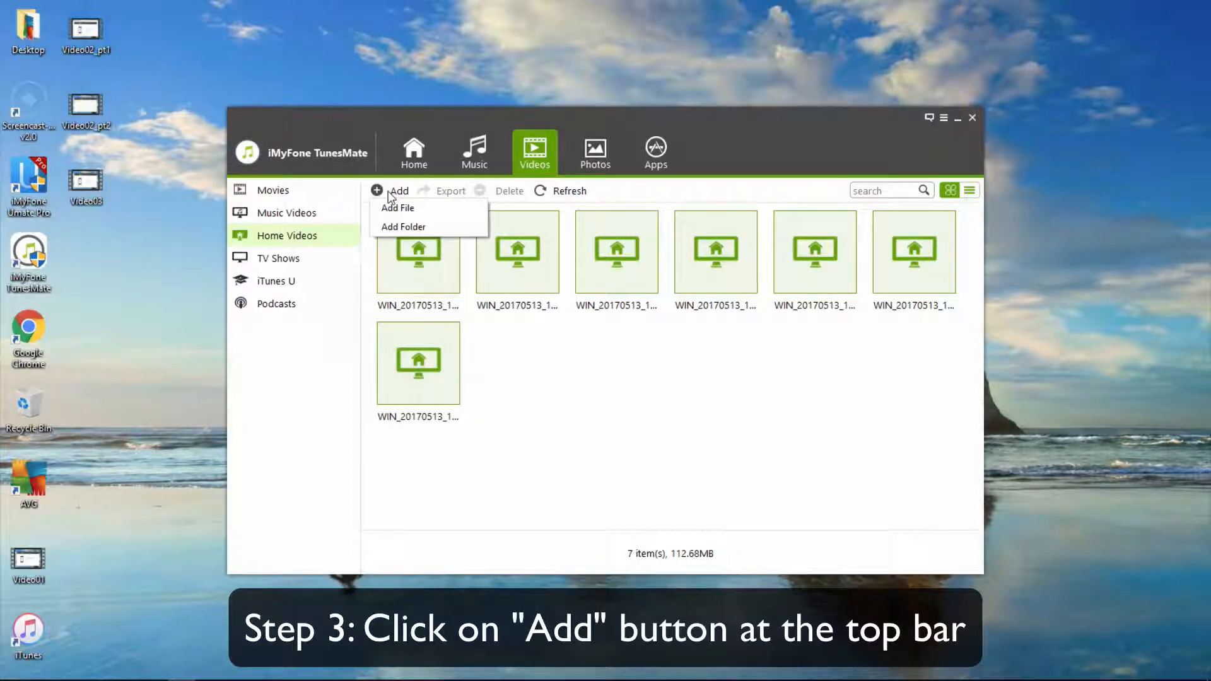
click(399, 207)
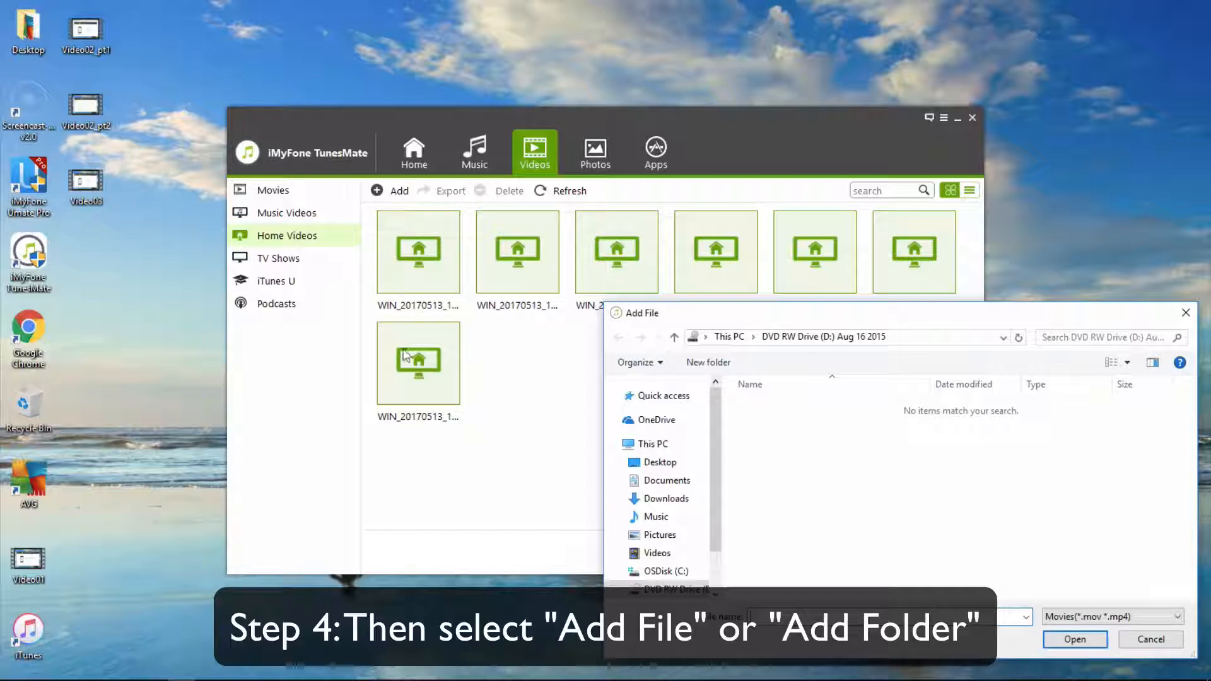
click(656, 554)
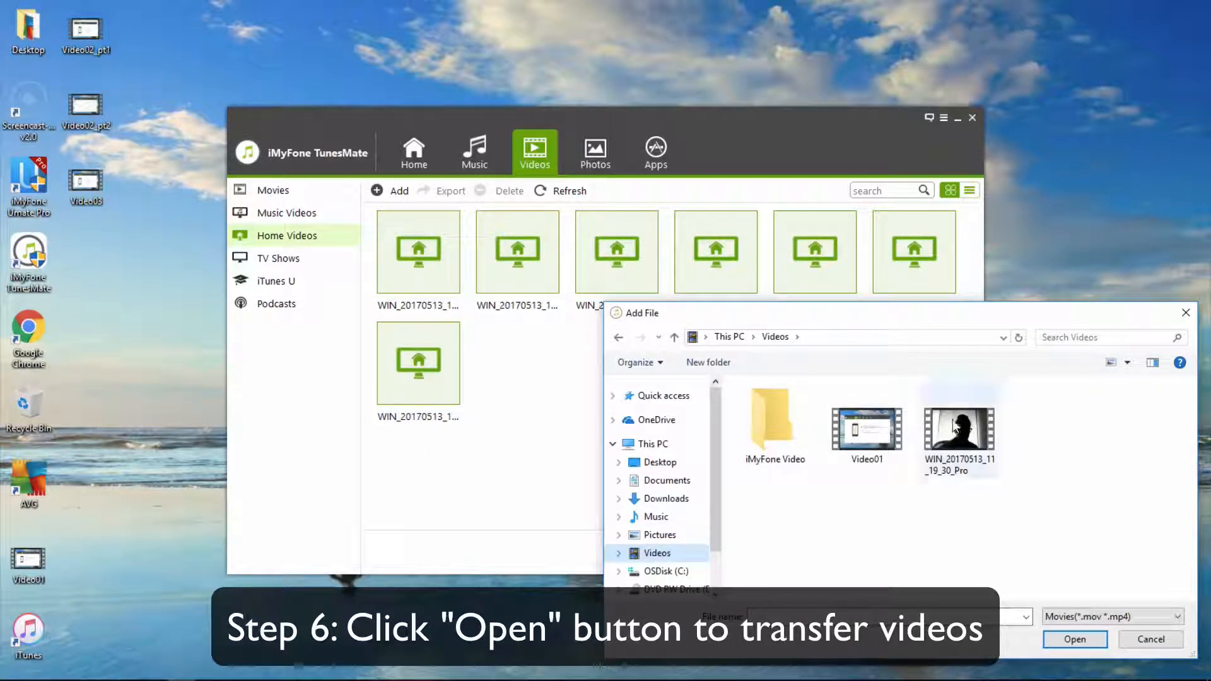
click(959, 427)
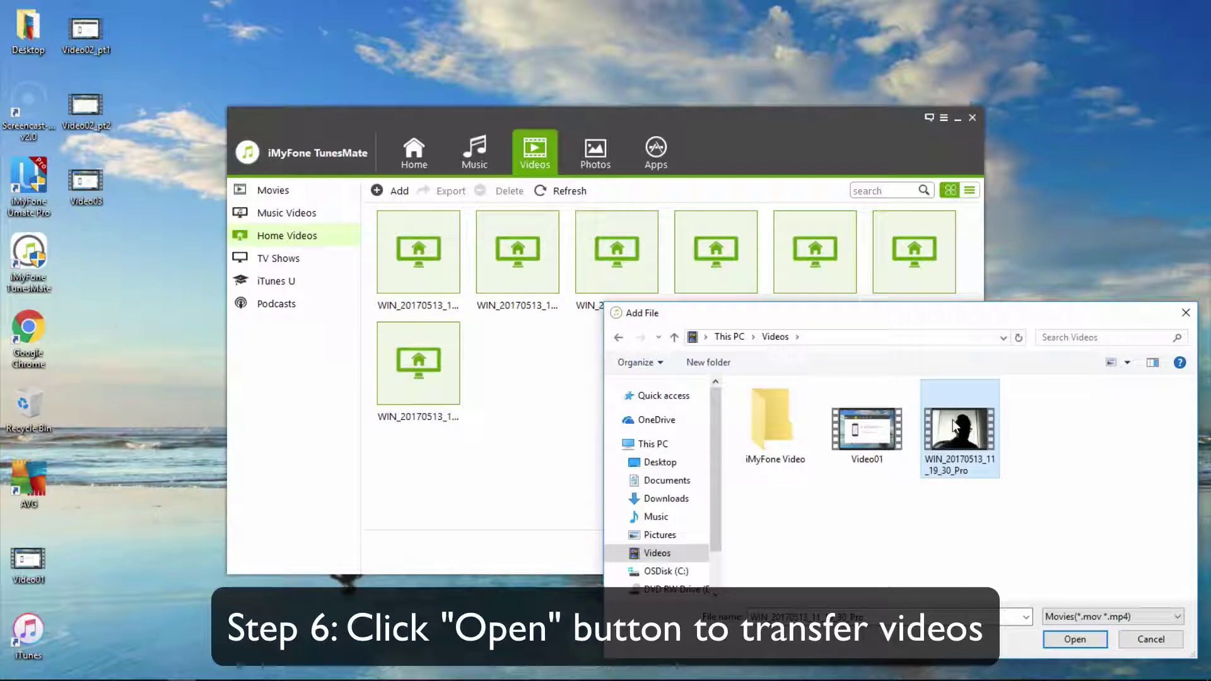
click(1075, 638)
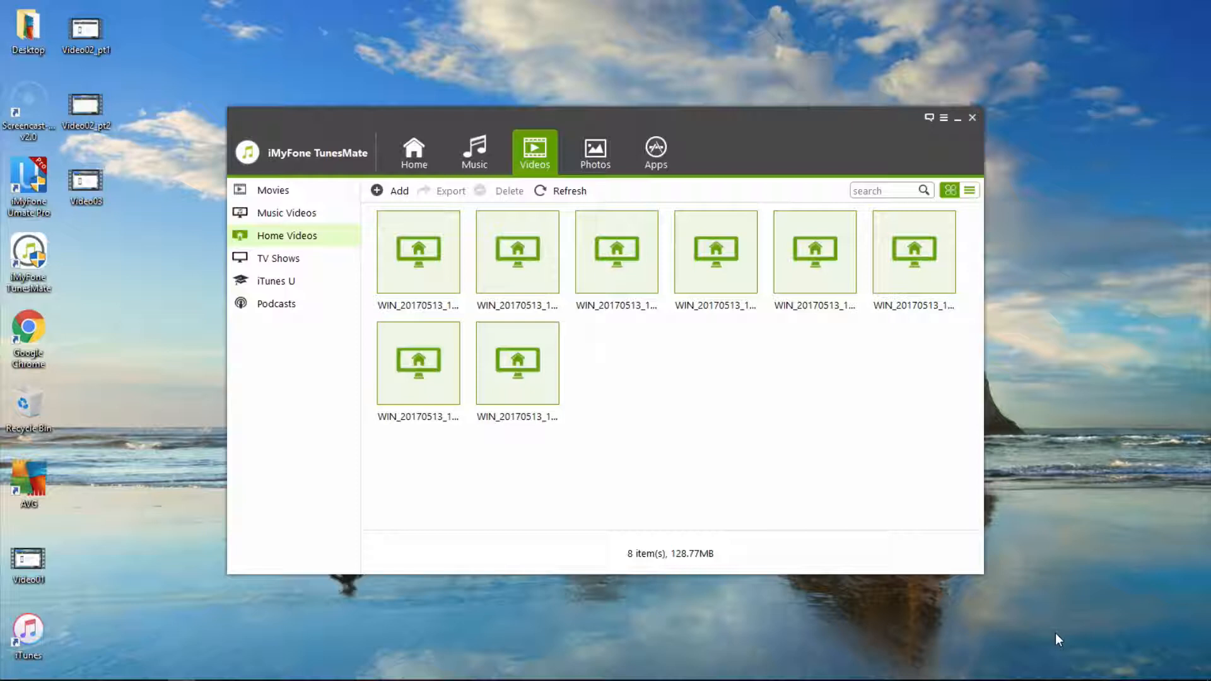
Step: Export two checked home videos from the iPhone to iTunes and dismiss the success message
click(414, 152)
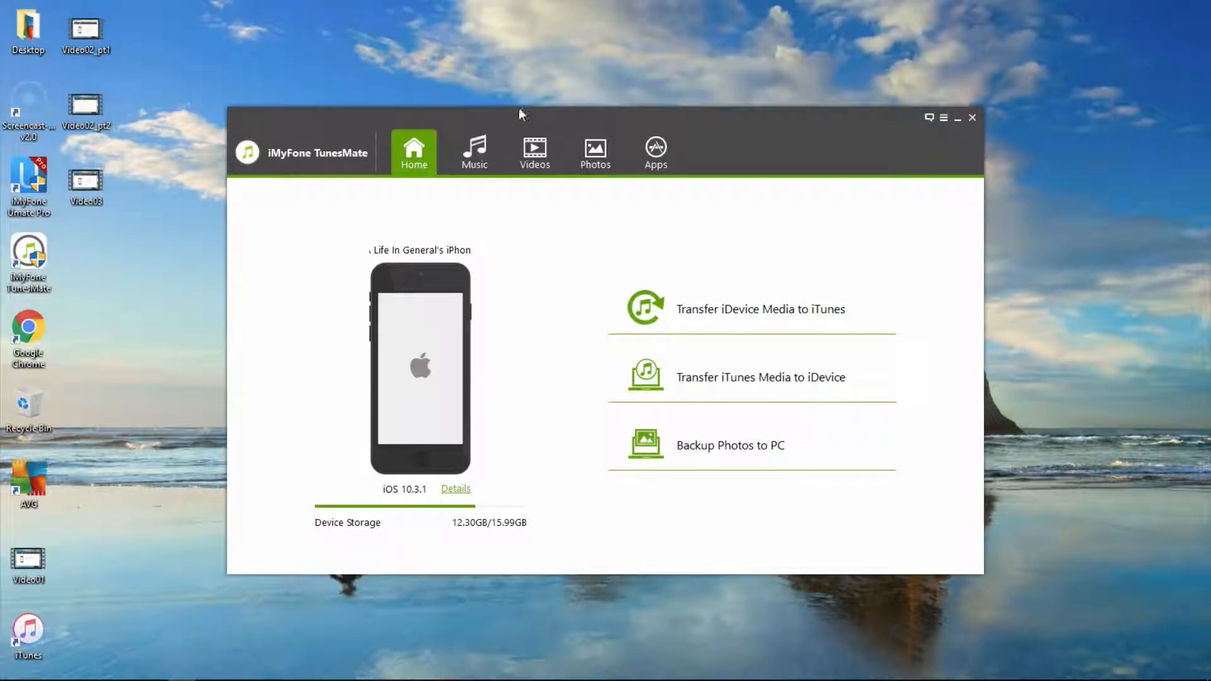
click(535, 151)
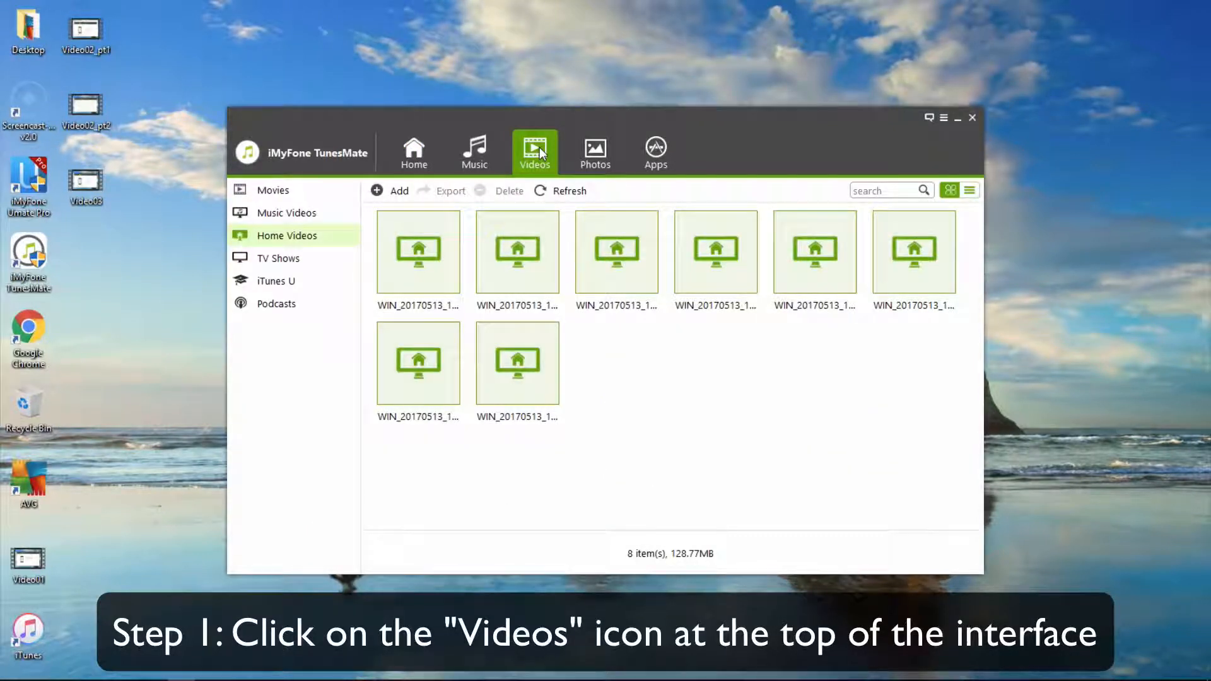
click(418, 251)
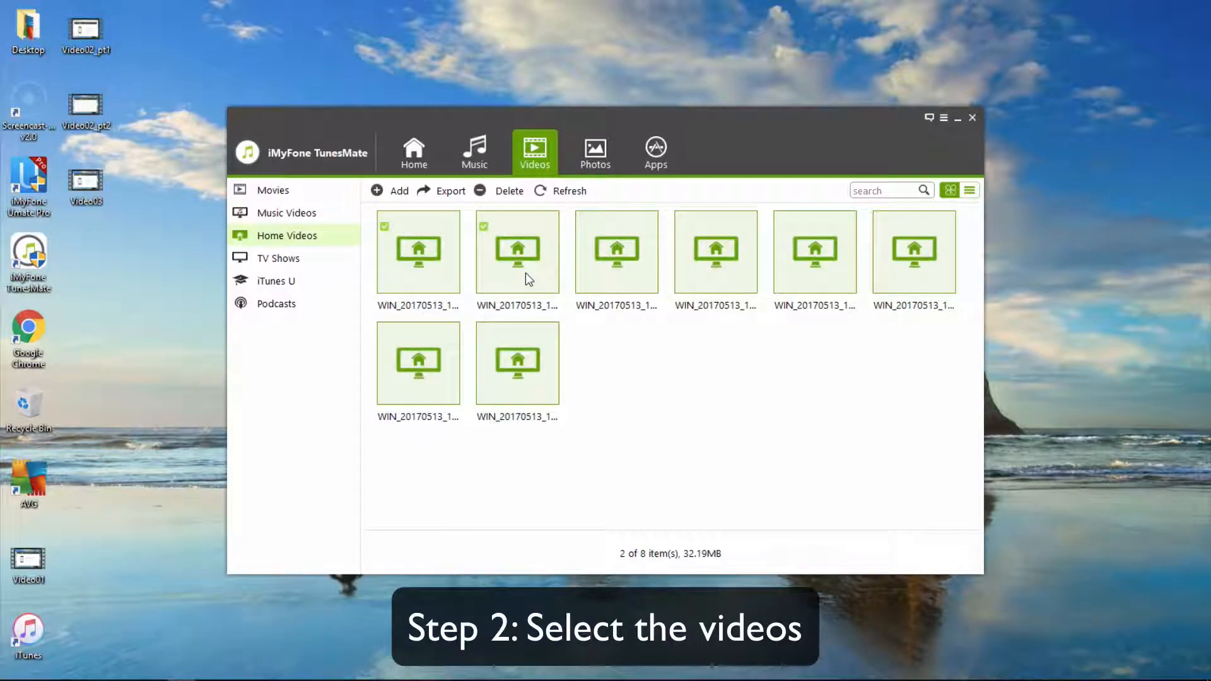
click(451, 190)
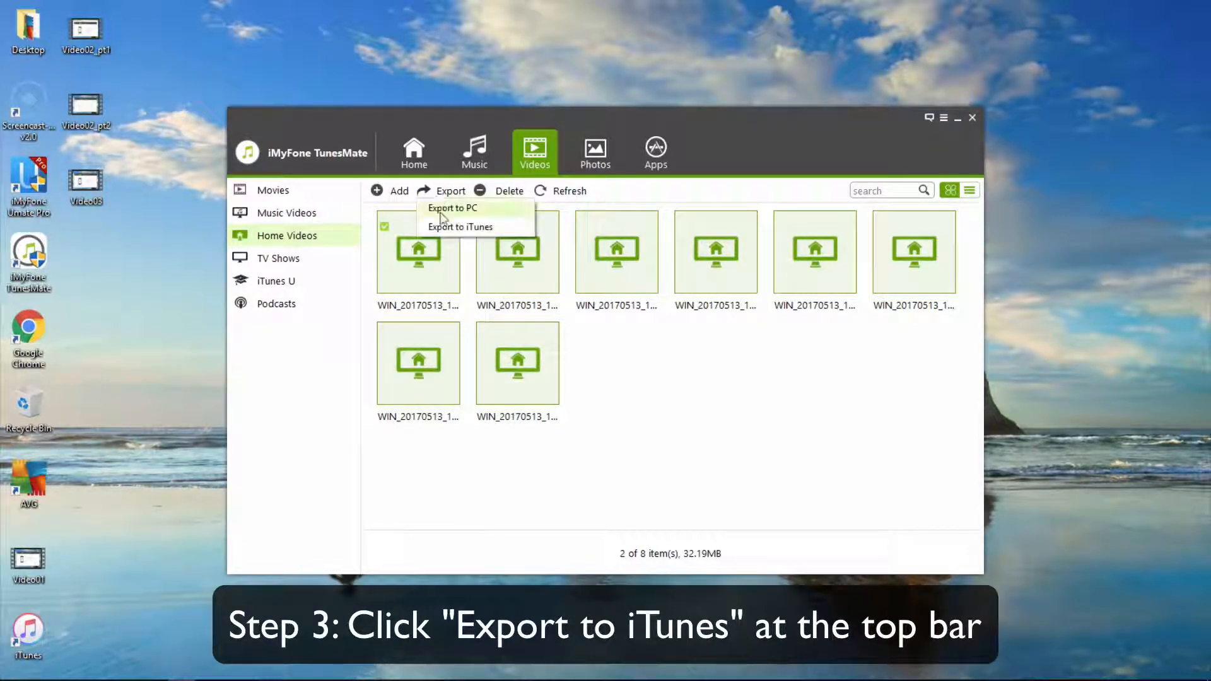
click(461, 228)
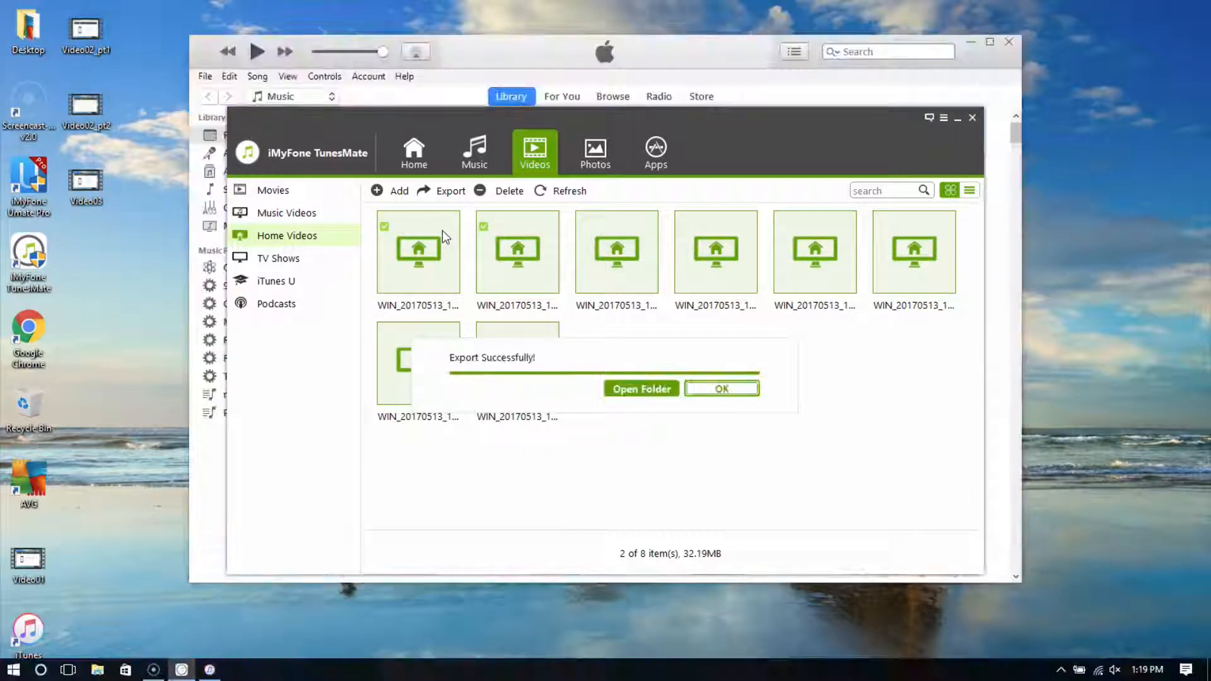
click(721, 388)
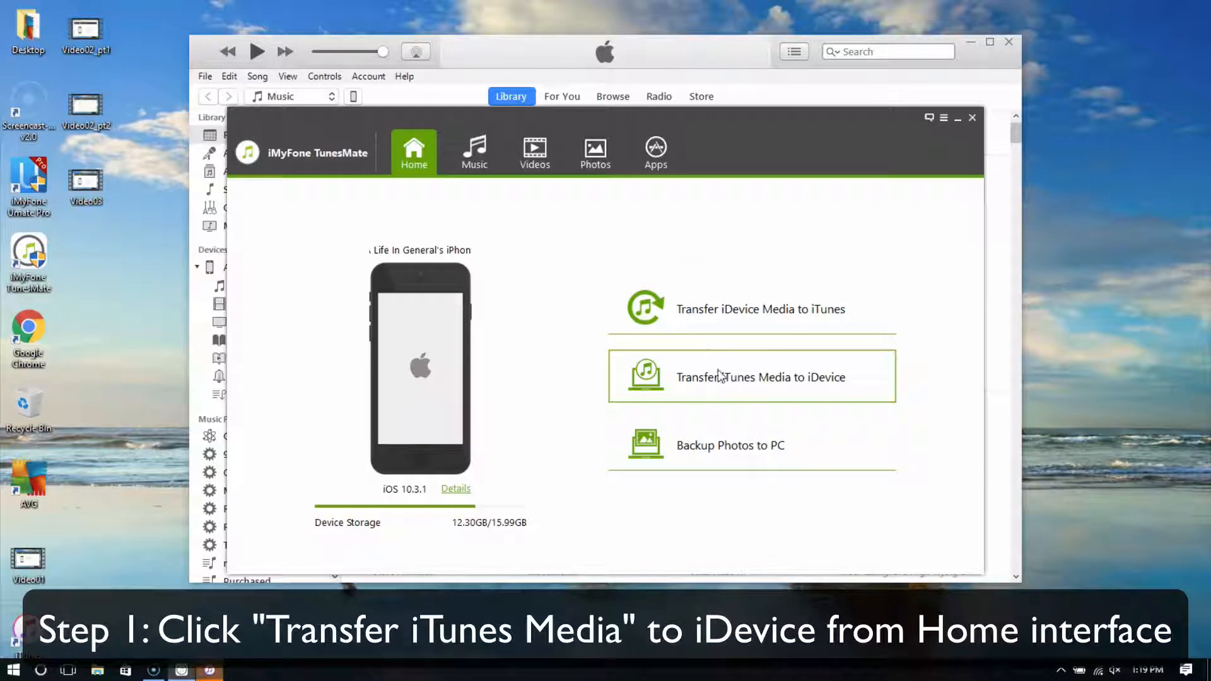
Step: Transfer only the iTunes library's HomeVideo items to the iPhone and close the finished window
click(760, 378)
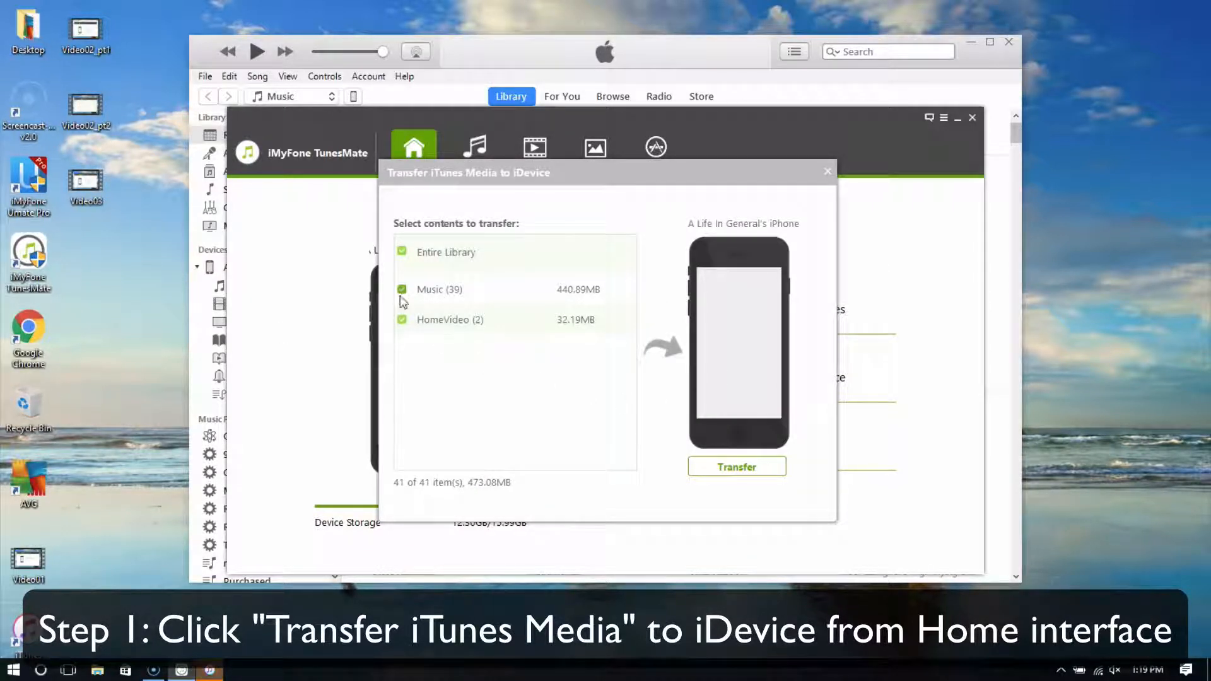
click(401, 319)
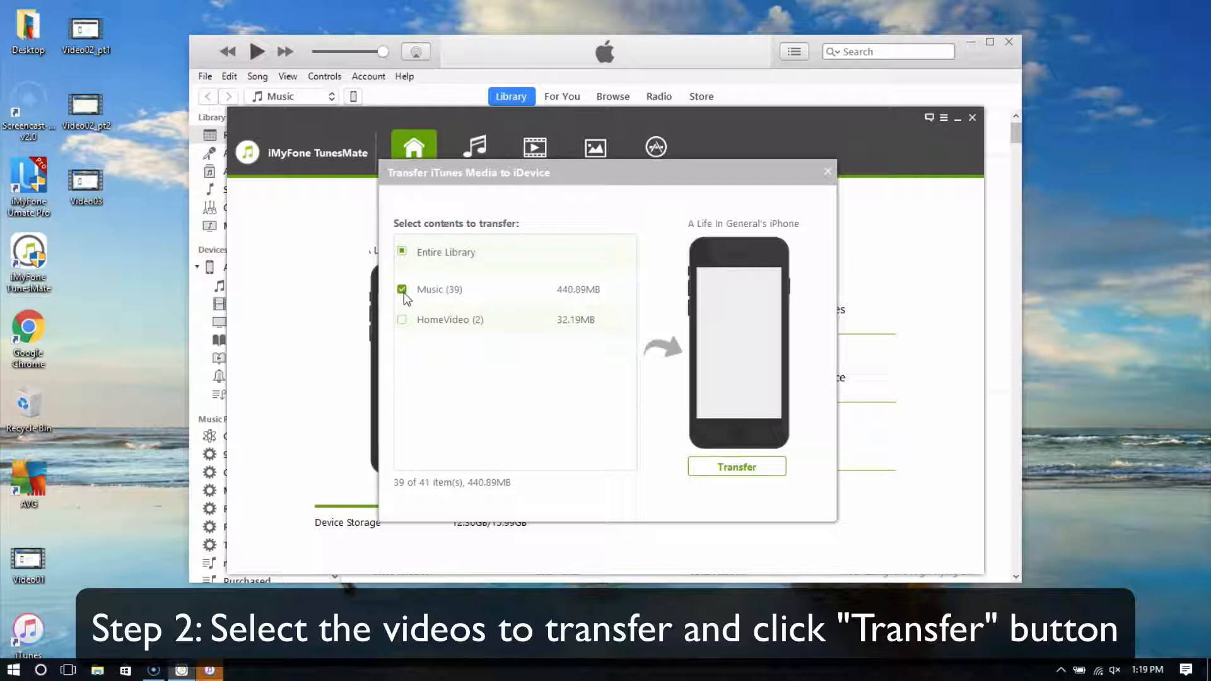
click(401, 320)
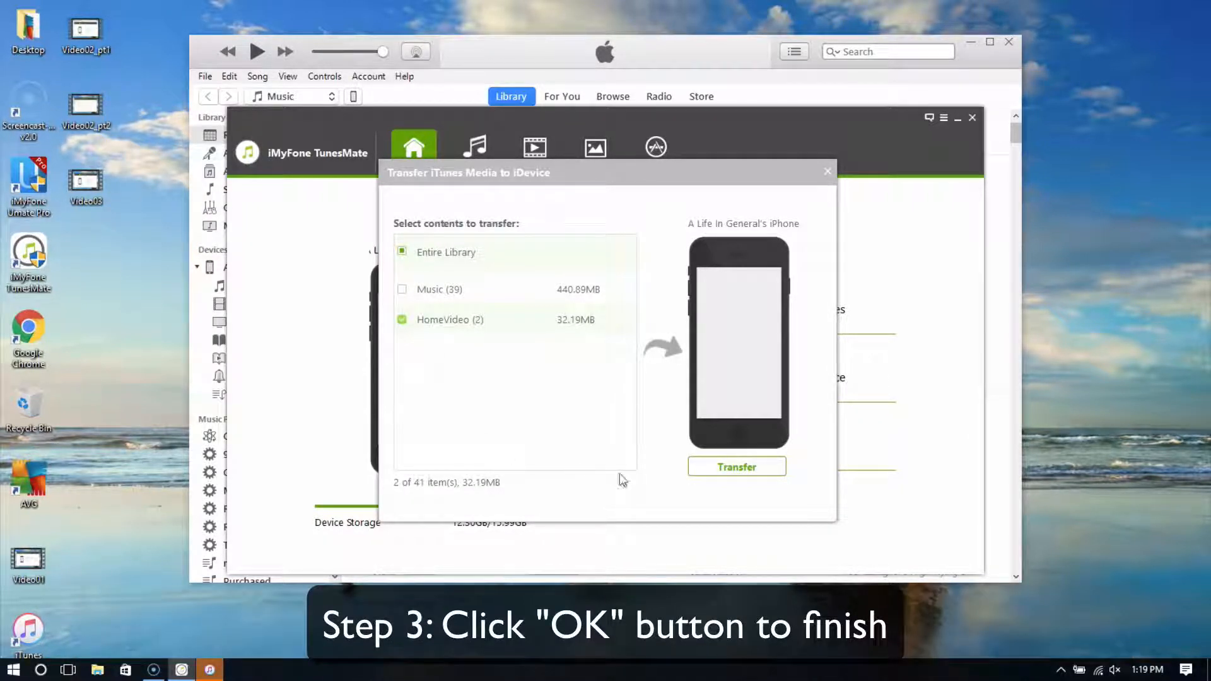
click(737, 467)
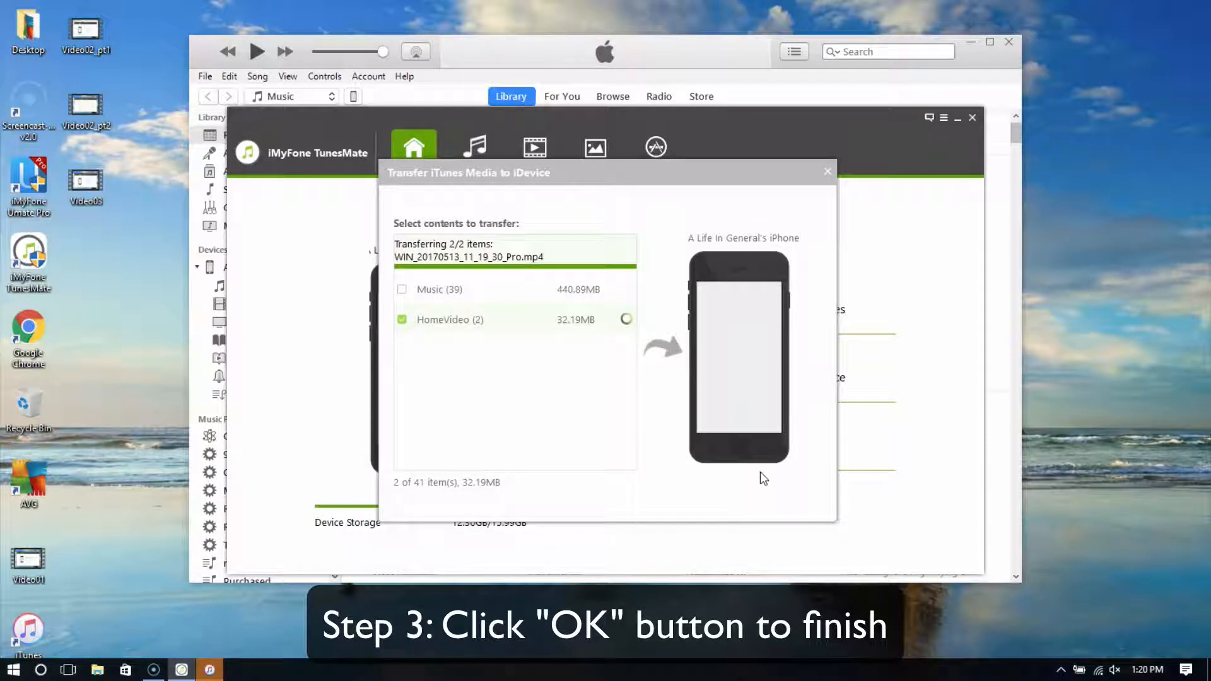
click(828, 172)
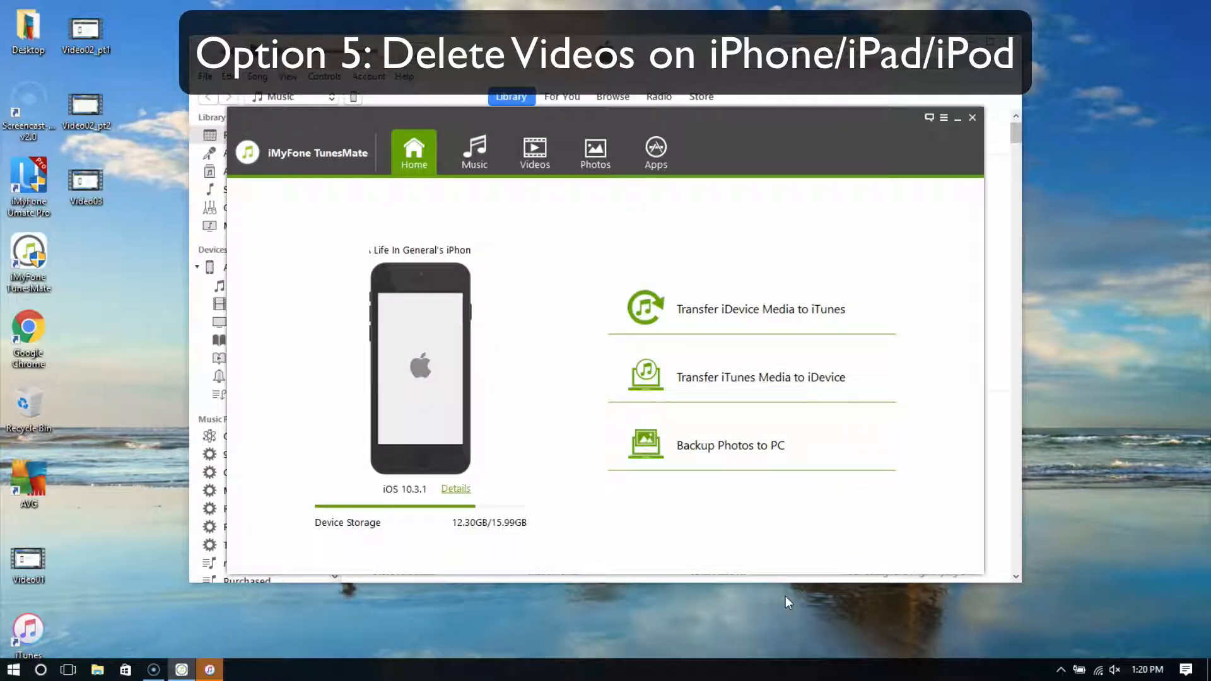
mouse_move(782, 593)
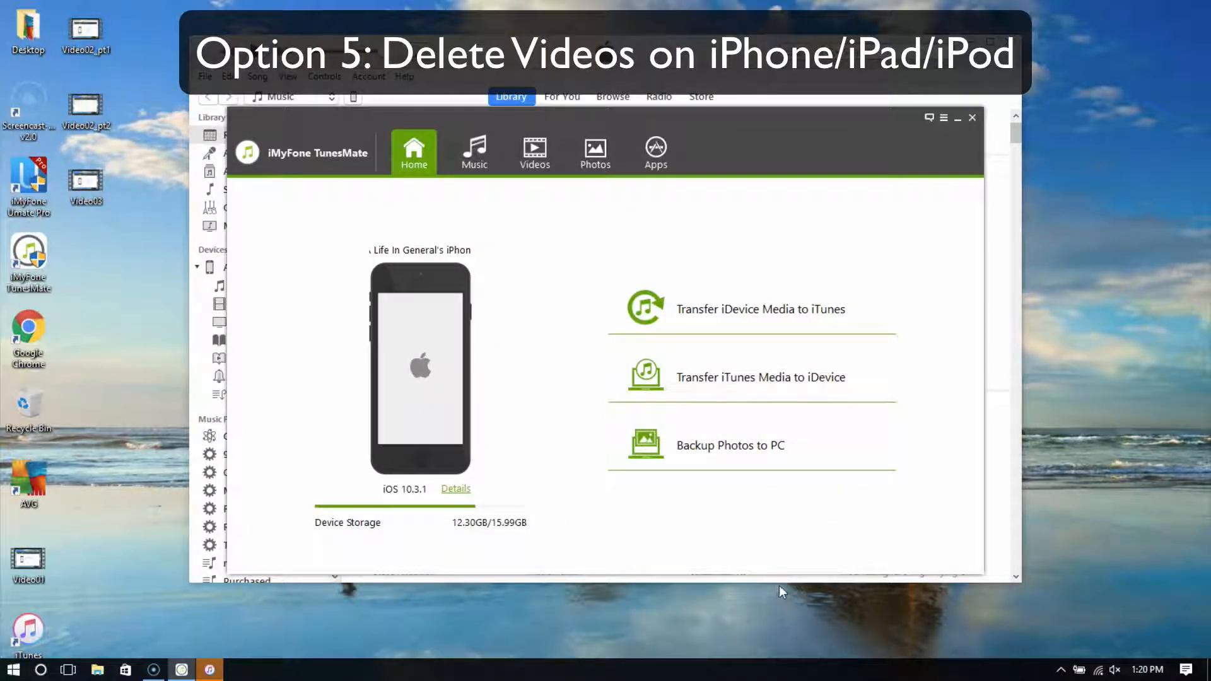
mouse_move(551, 359)
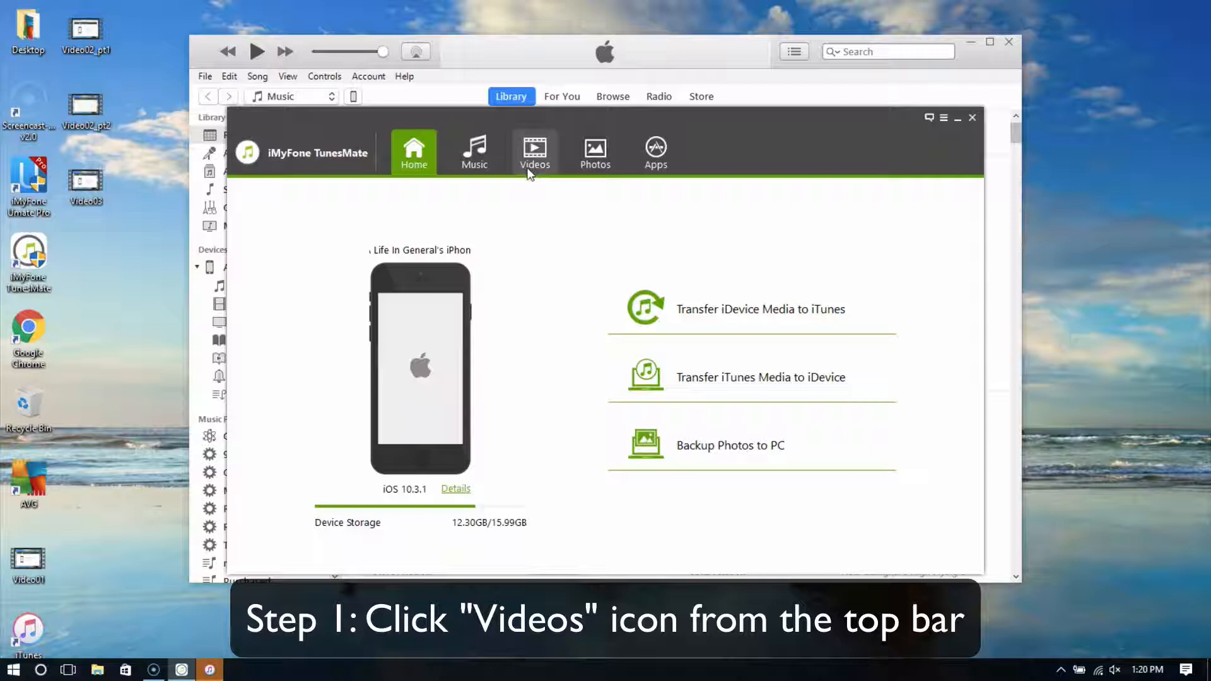
Step: Delete one checked home video from the iPhone, leaving nine items
click(535, 152)
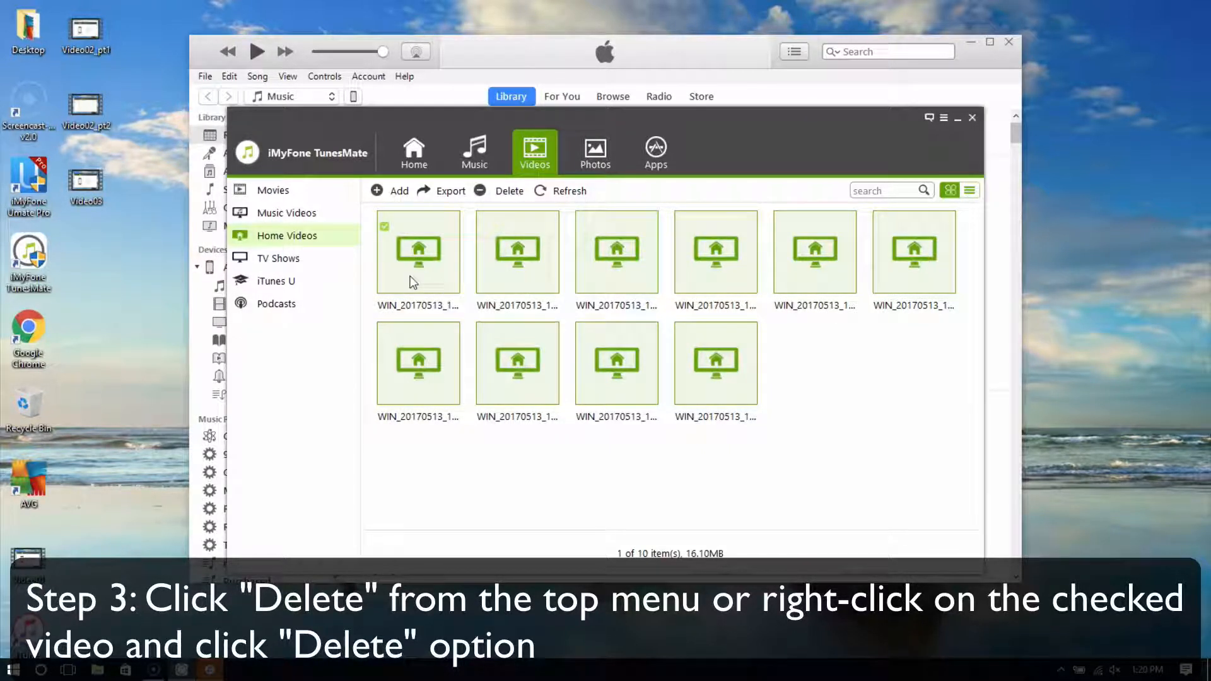
click(510, 192)
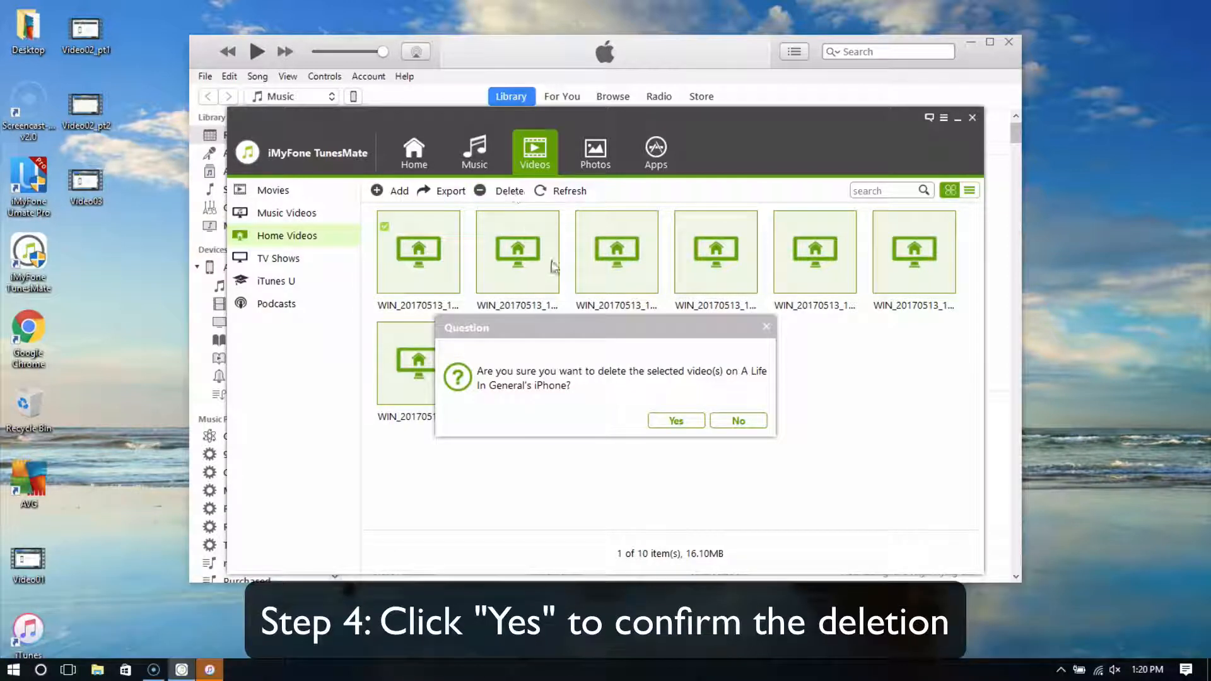
click(675, 421)
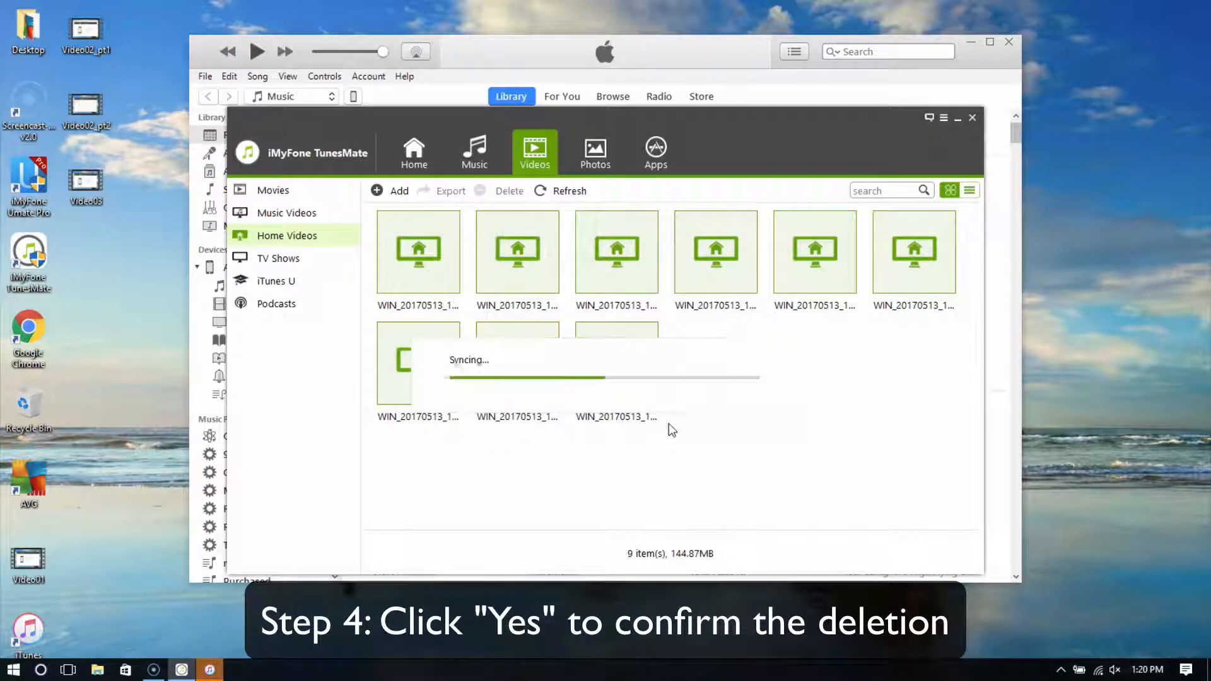